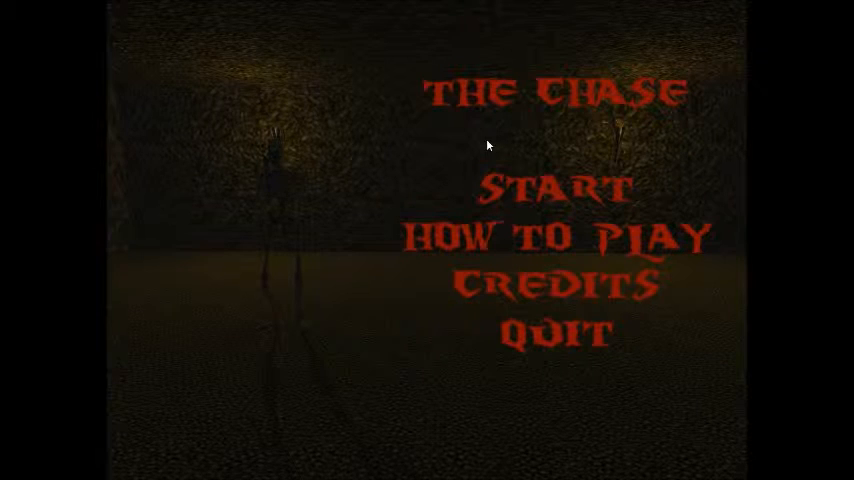
mouse_move(528, 178)
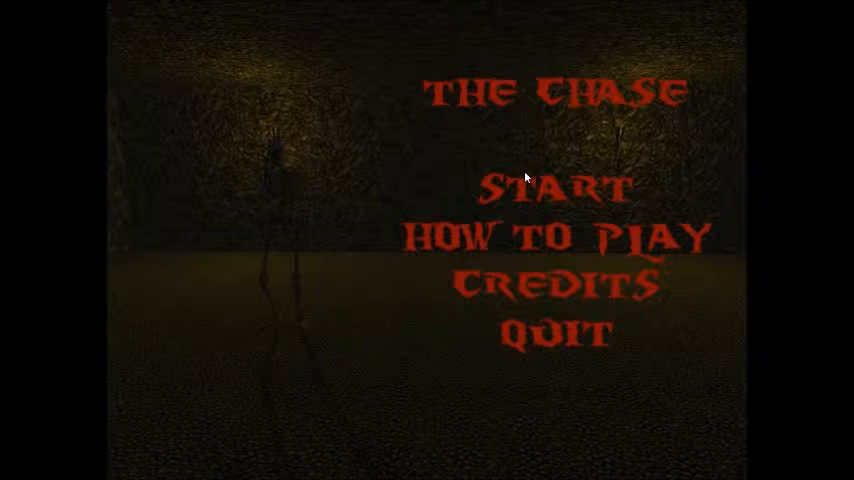
click(552, 236)
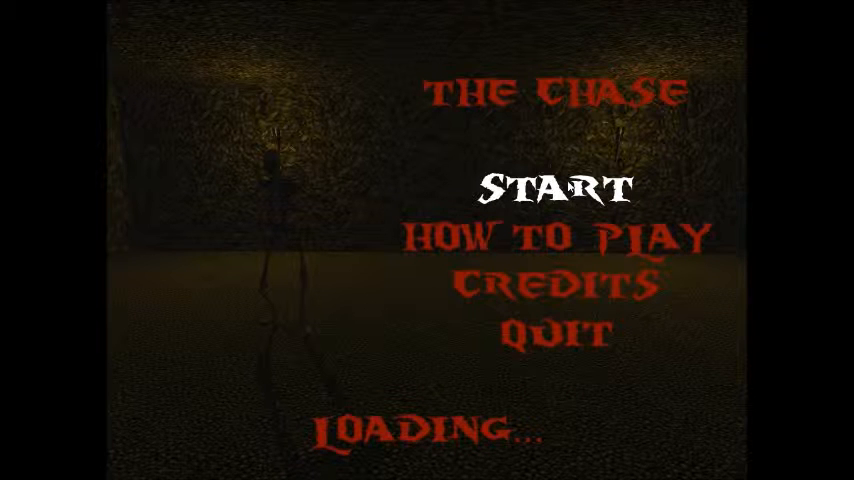
click(556, 184)
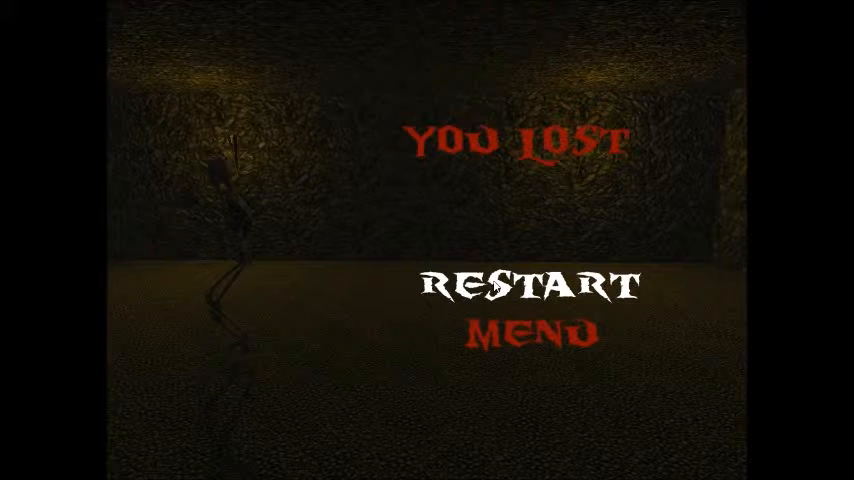
click(532, 284)
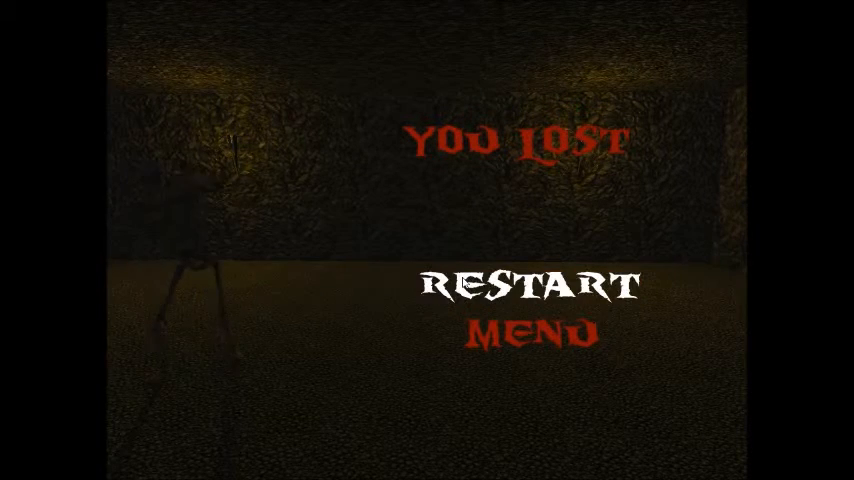
click(528, 288)
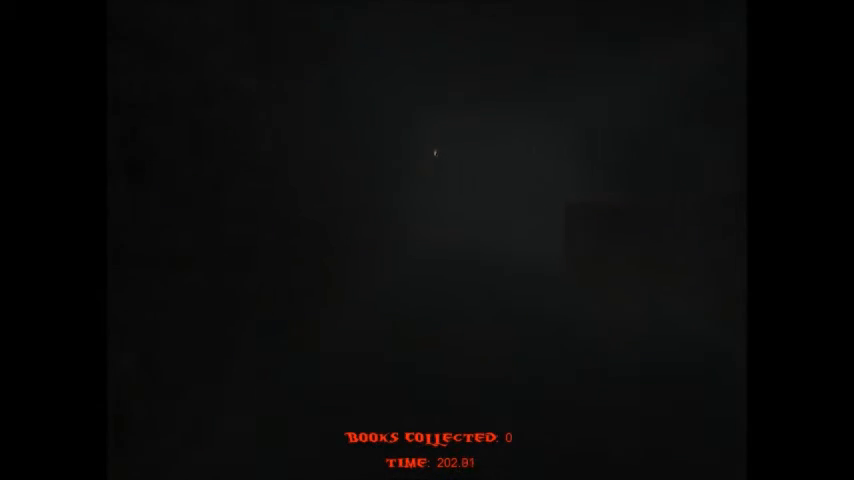